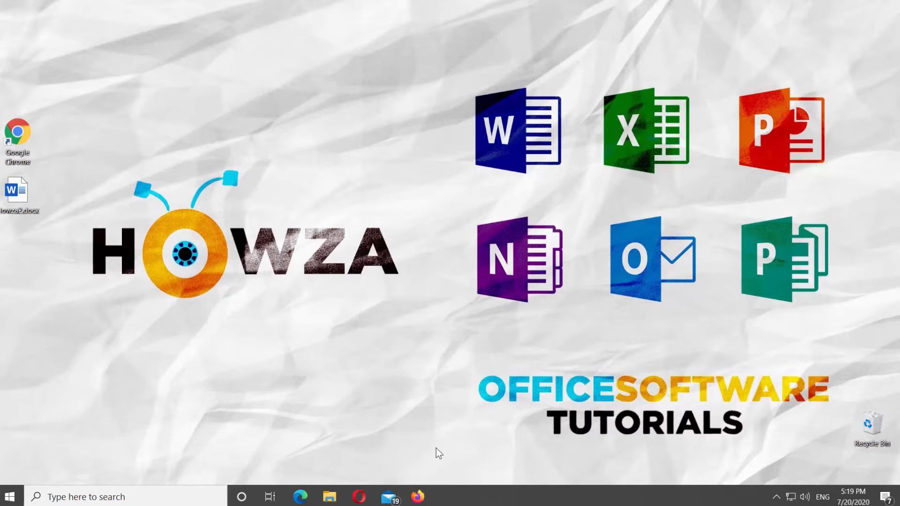
# Open the Howza2.docx document from the desktop in Word
pyautogui.doubleClick(16, 192)
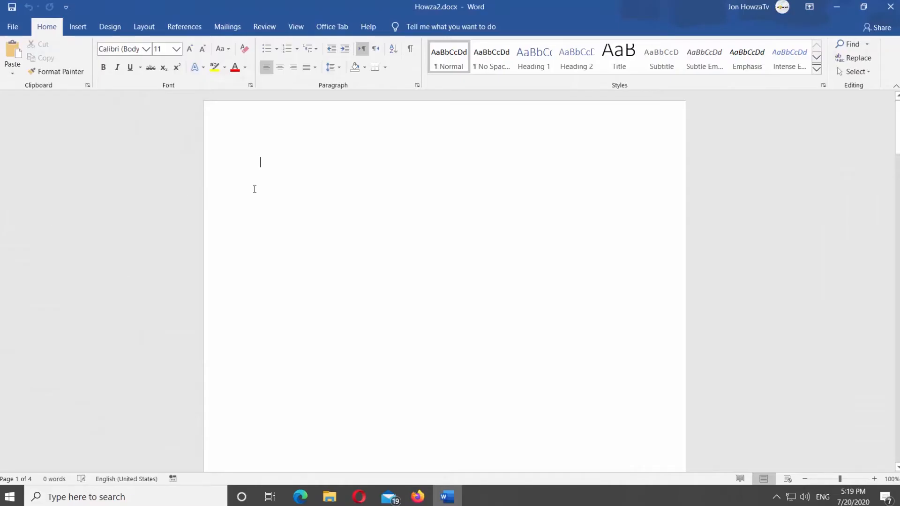
# Enter a large therefore (∴) symbol at the top of the page via its Alt code
pyautogui.press('alt')
pyautogui.write('∴')
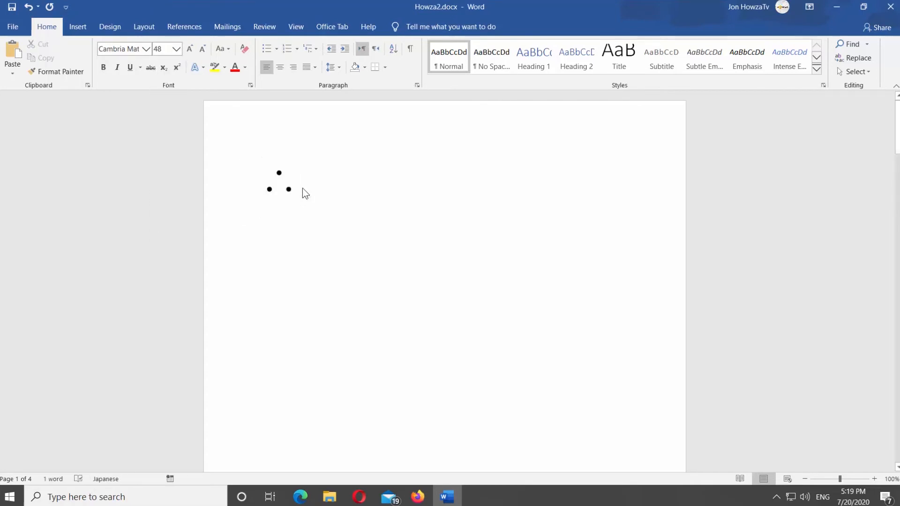
# Place the insertion point below the first symbol and bring up the More Symbols dialog
pyautogui.click(259, 293)
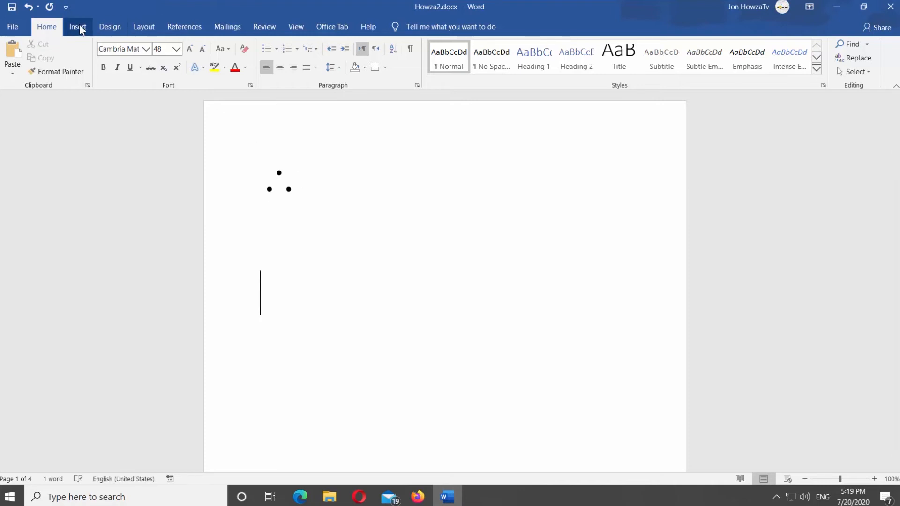
pyautogui.click(78, 26)
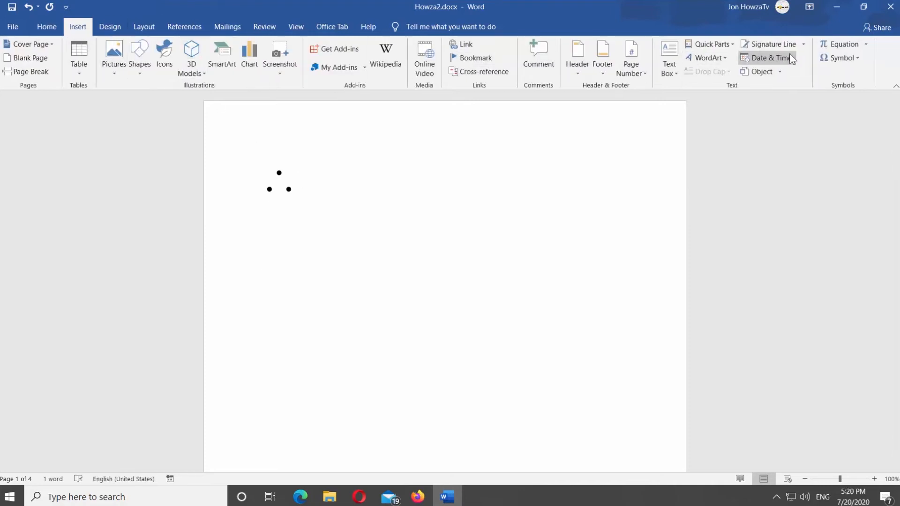
pyautogui.click(842, 57)
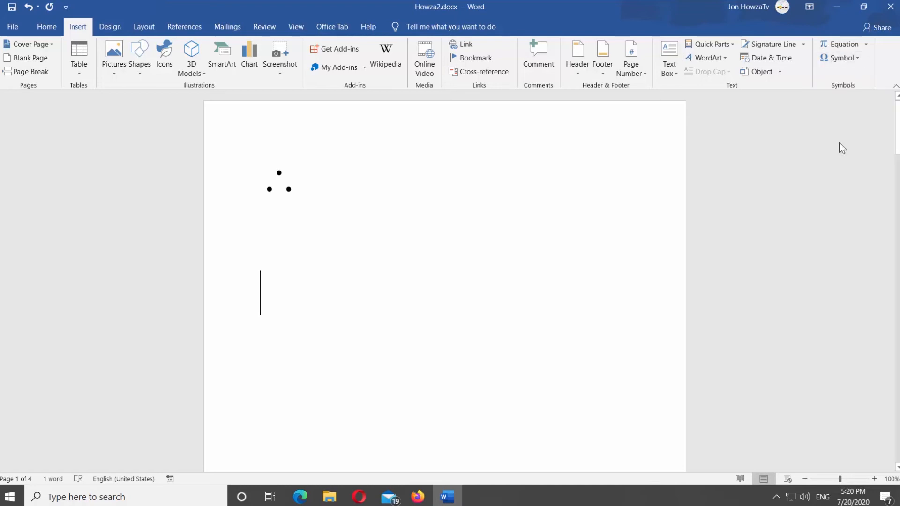
pyautogui.click(843, 57)
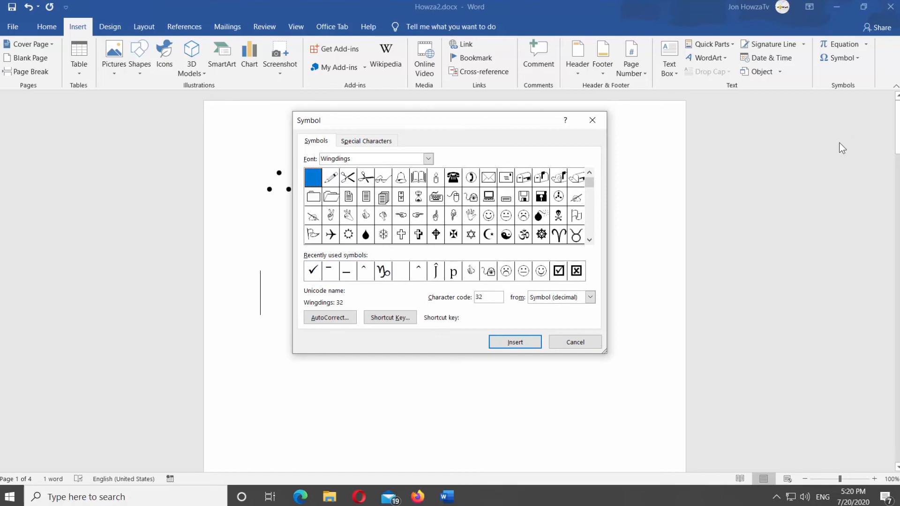
# Insert the therefore sign (code 92) from the Symbol font, then close the dialog
pyautogui.click(427, 159)
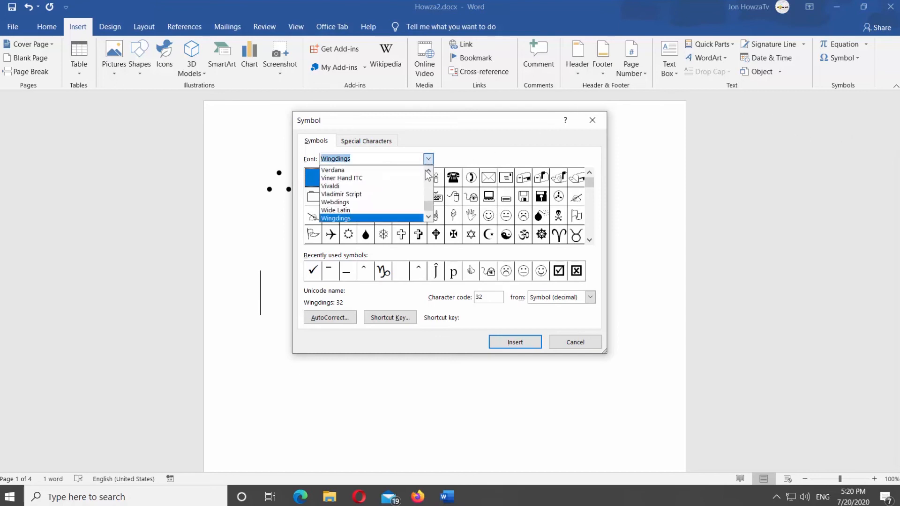
pyautogui.write('sy')
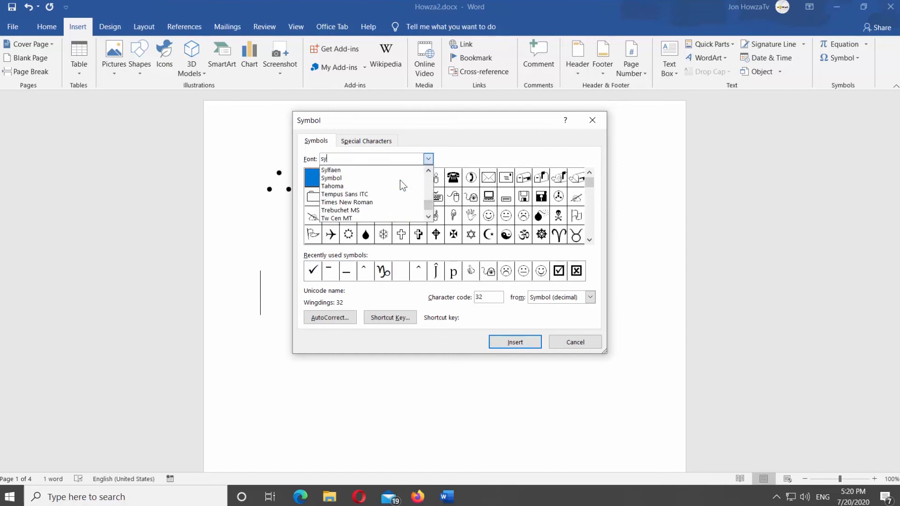
pyautogui.click(331, 178)
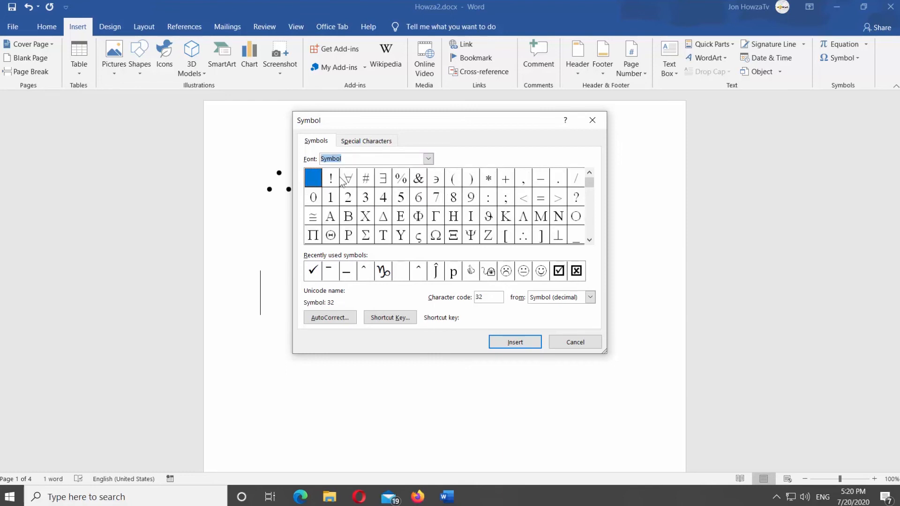
pyautogui.click(522, 235)
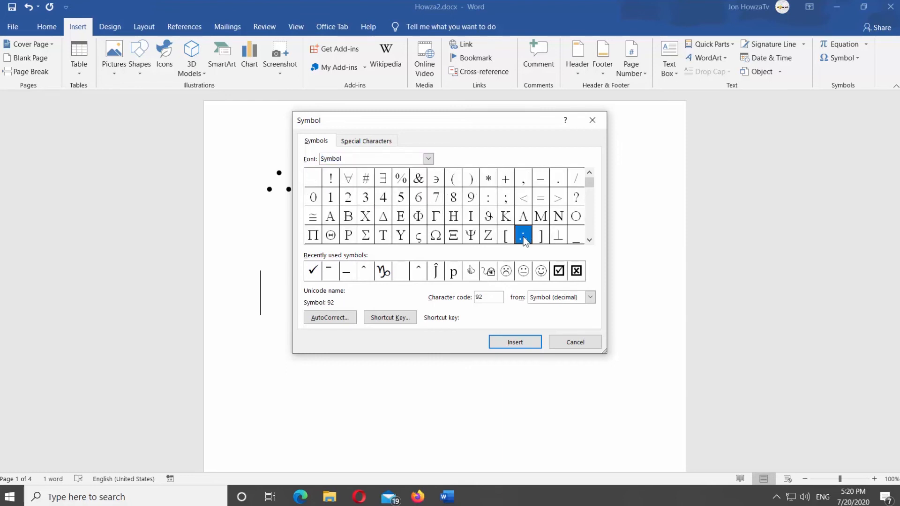
pyautogui.click(514, 341)
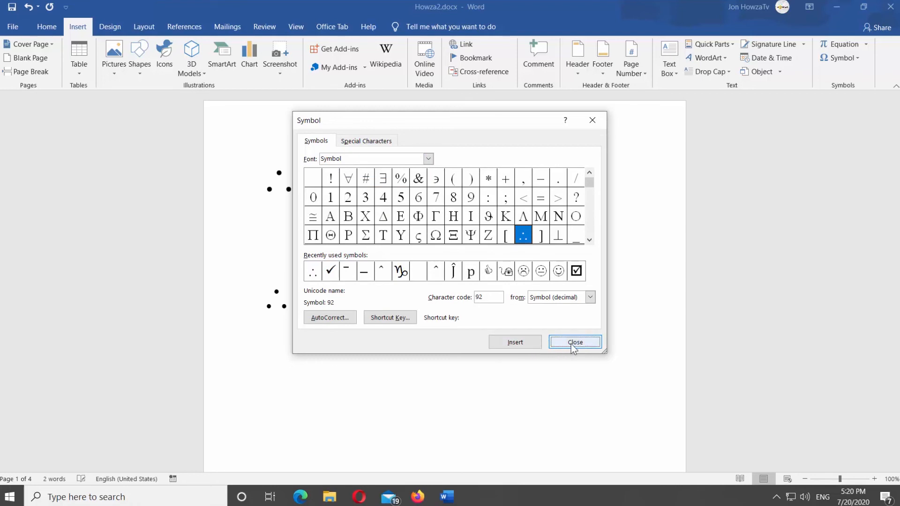
pyautogui.click(574, 343)
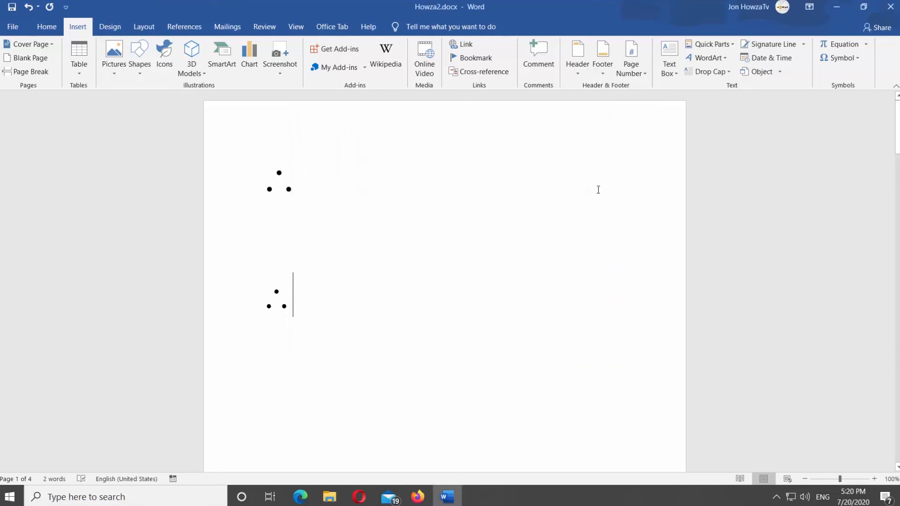